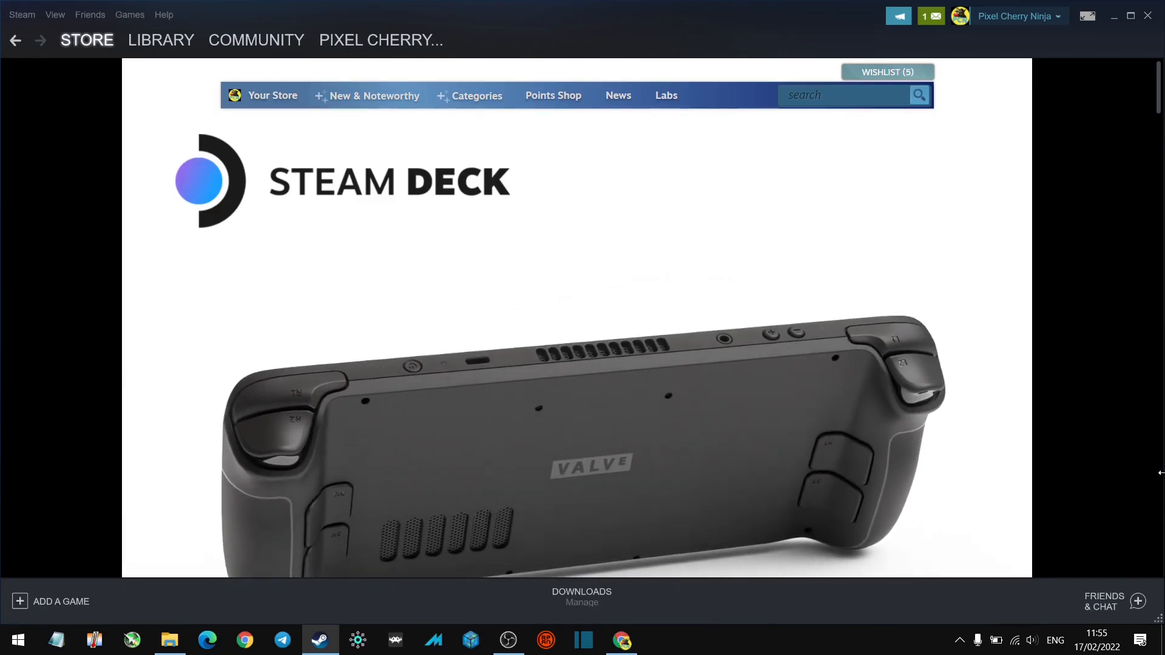
- Switch to the Chrome window showing ProtonDB's homepage with Steam Deck verified counts
left_click(622, 640)
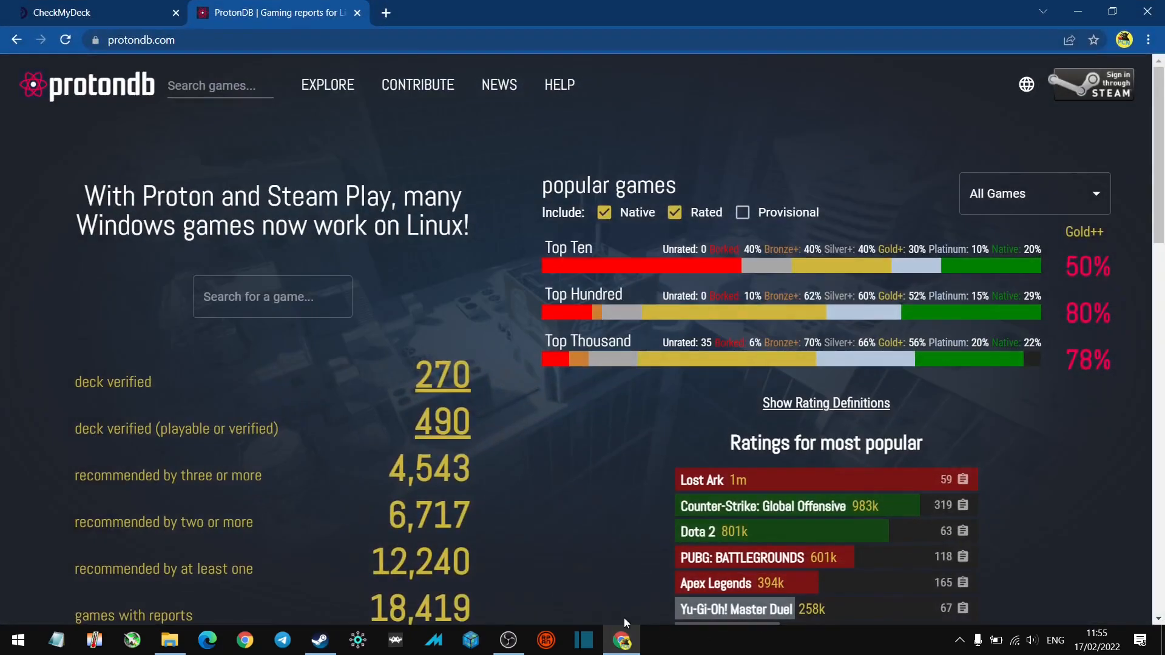
mouse_move(431, 124)
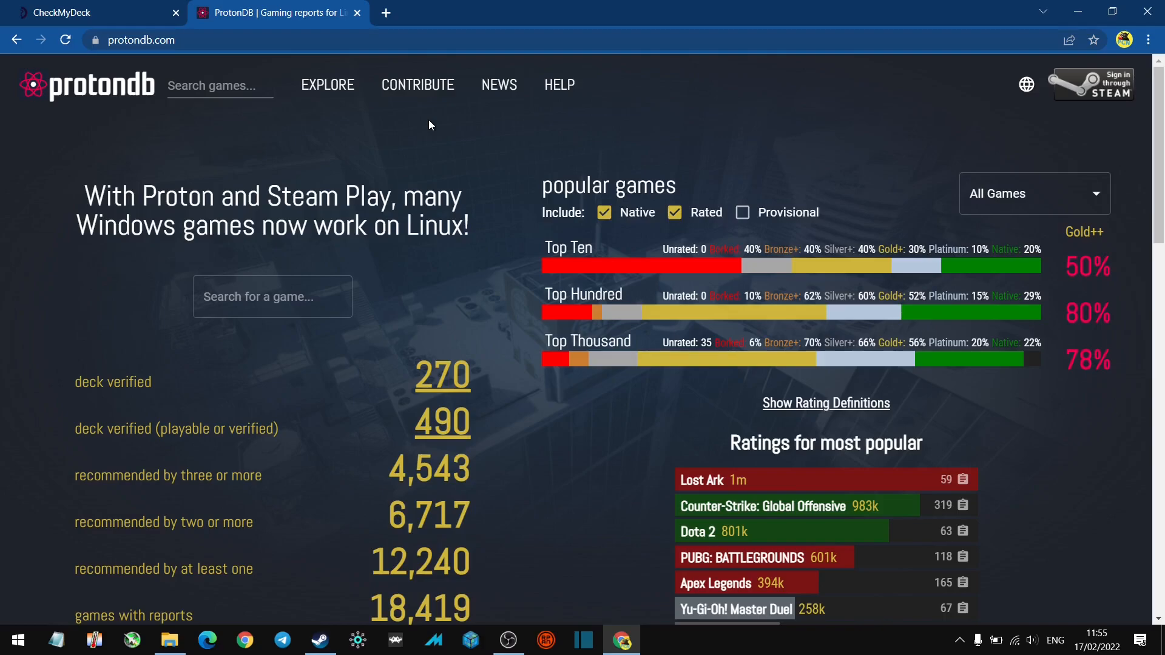
mouse_move(395, 426)
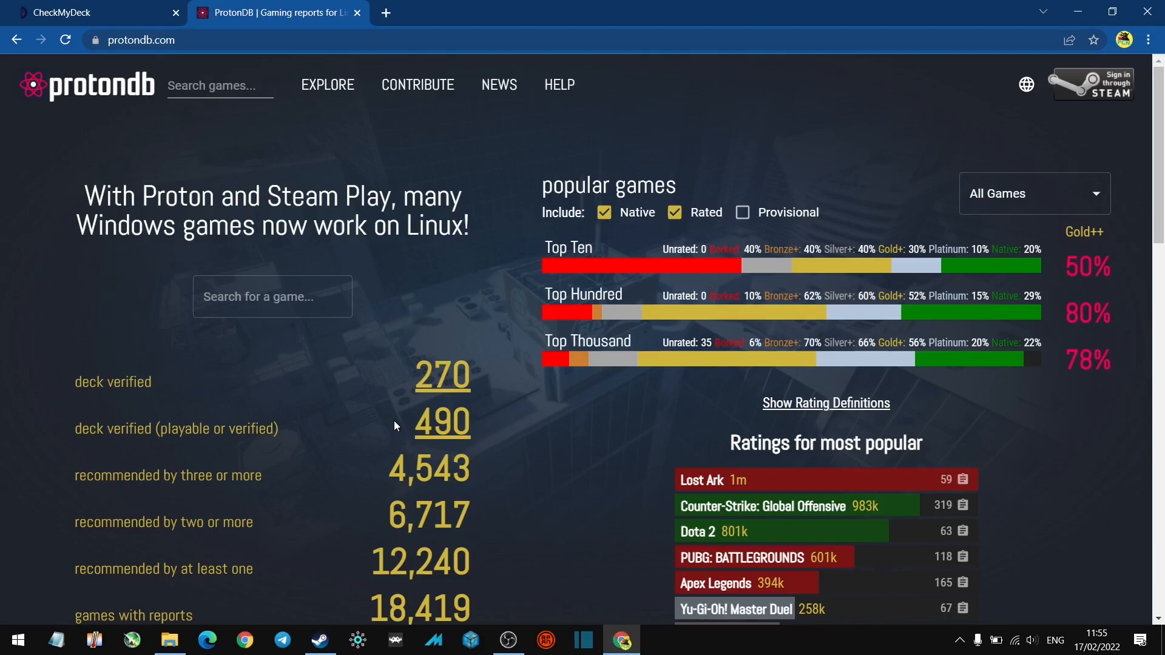
mouse_move(245, 429)
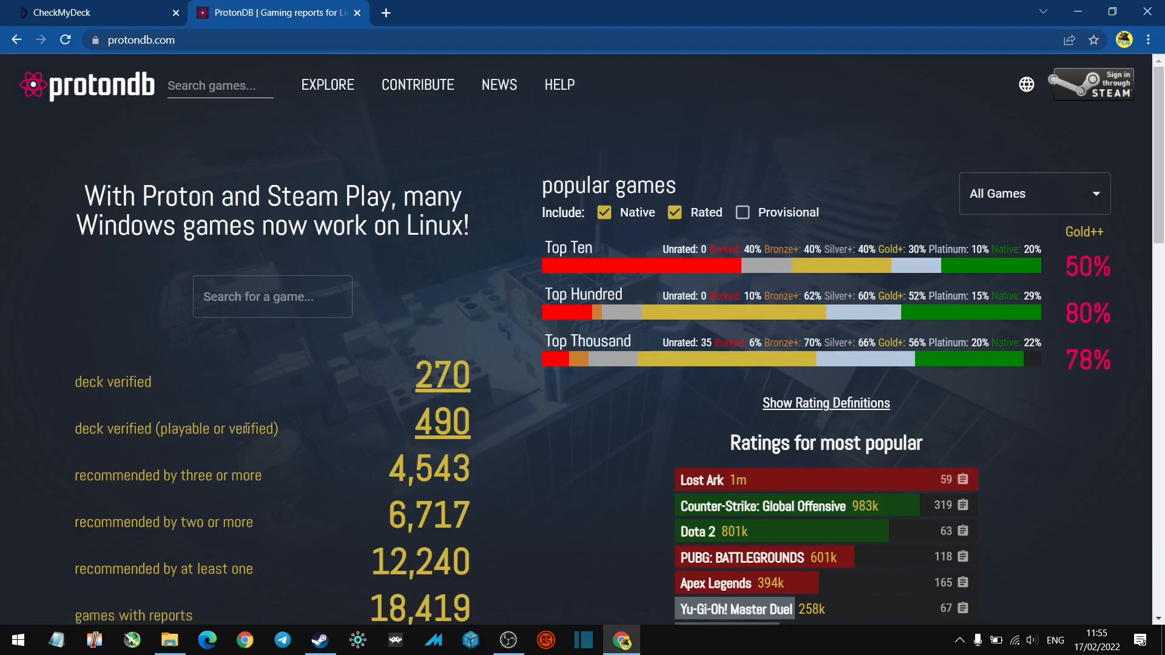
mouse_move(233, 457)
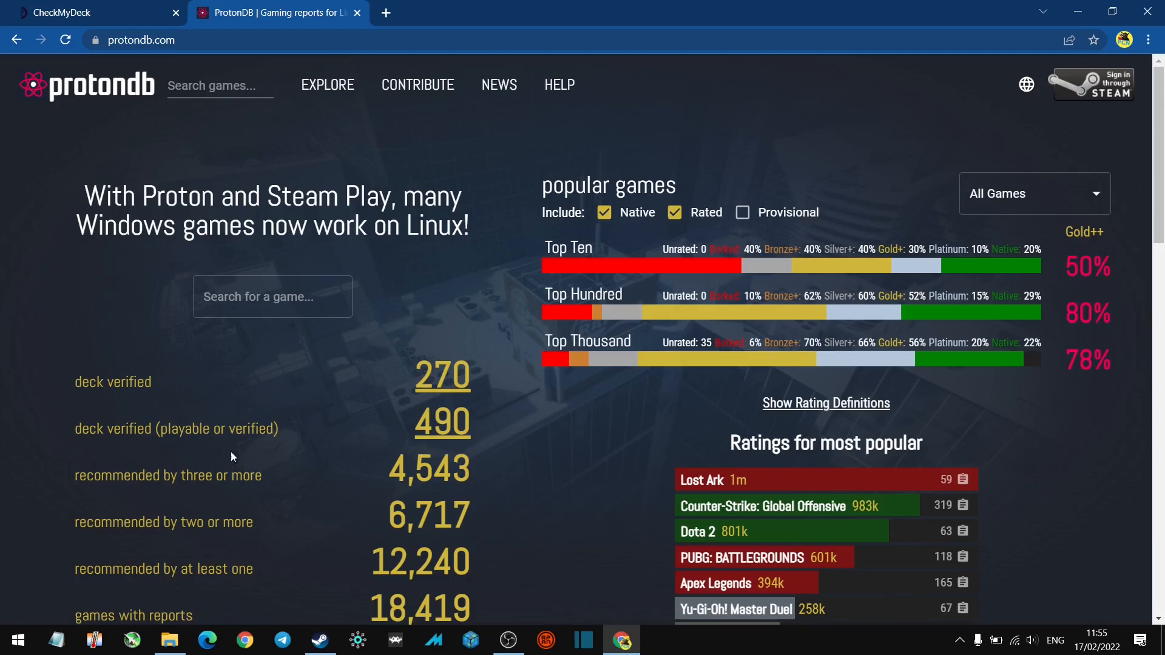
mouse_move(170, 500)
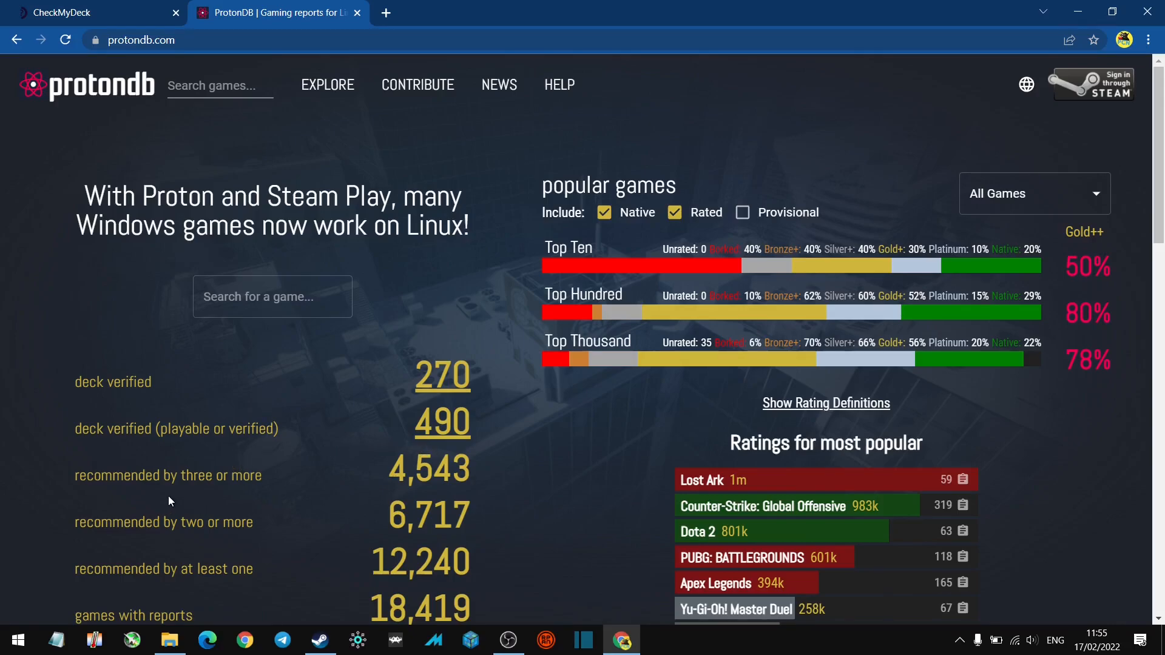
mouse_move(244, 460)
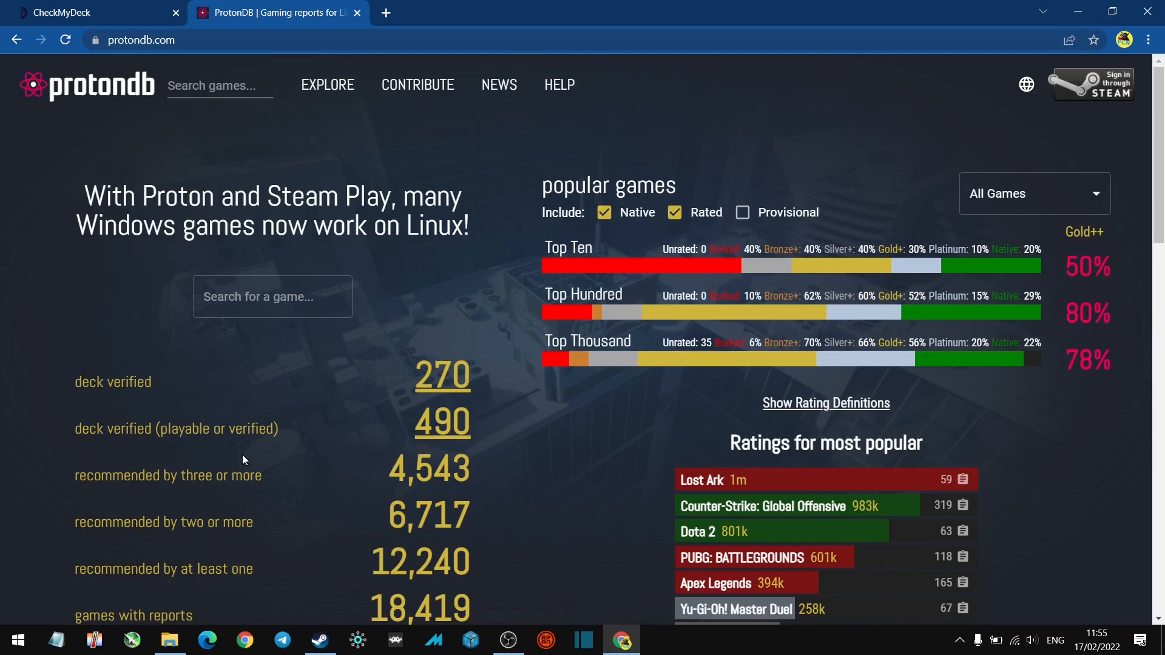
mouse_move(1088, 383)
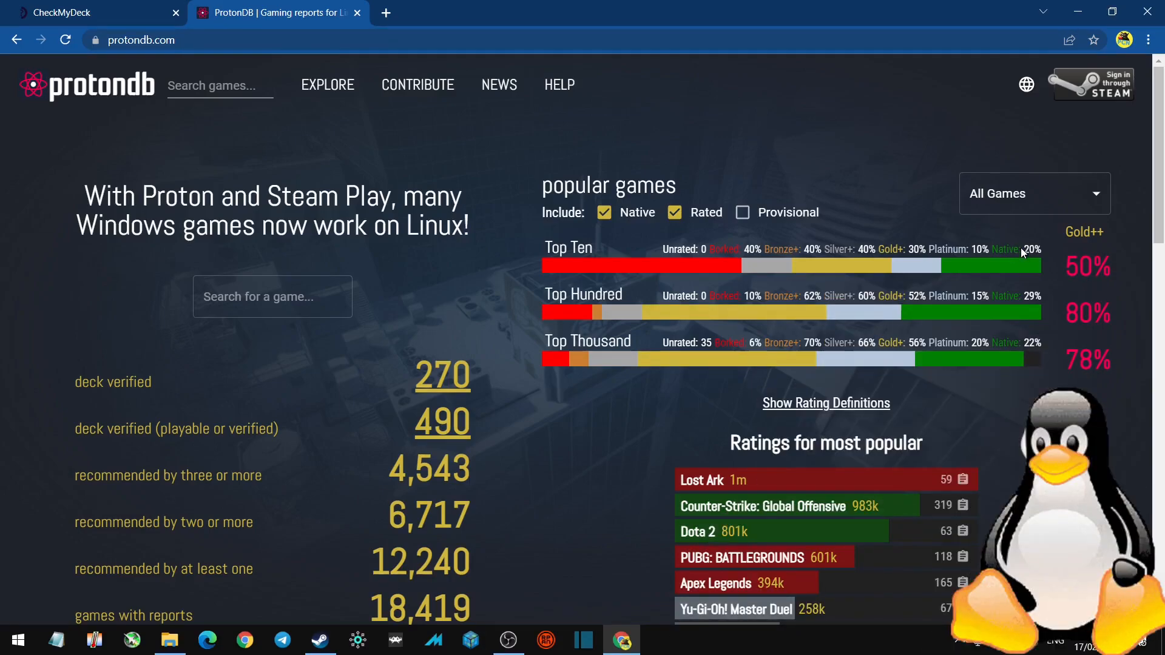
mouse_move(996, 296)
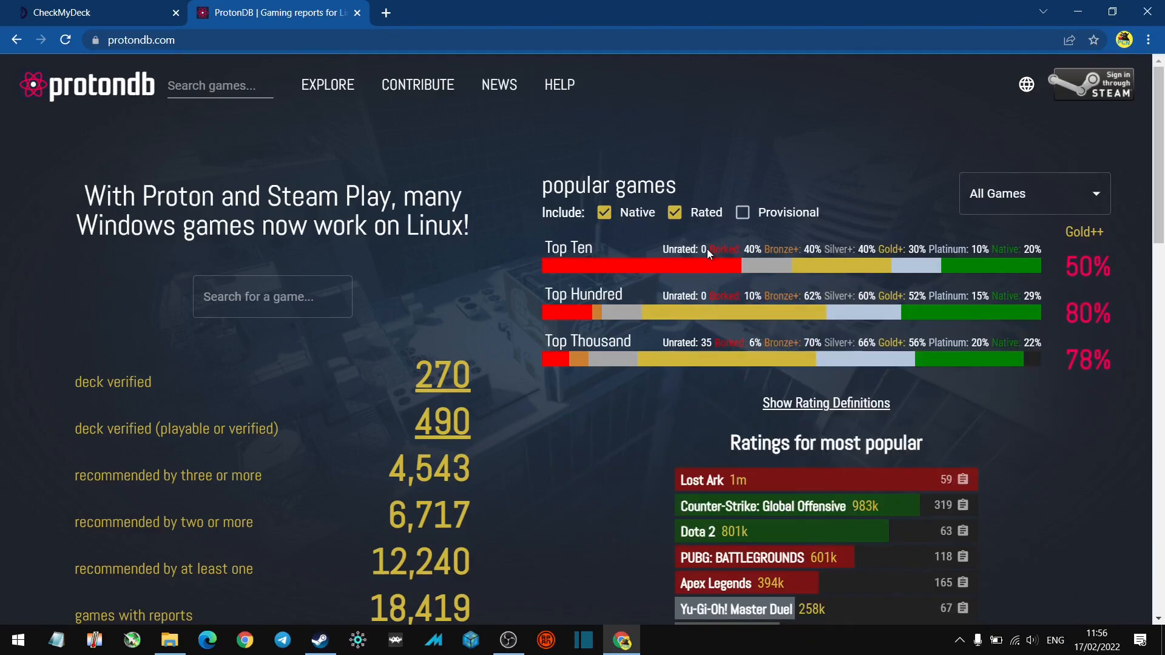
- Search ProtonDB for 'monster hunter' to list results like Monster Hunter Rise and World
left_click(272, 297)
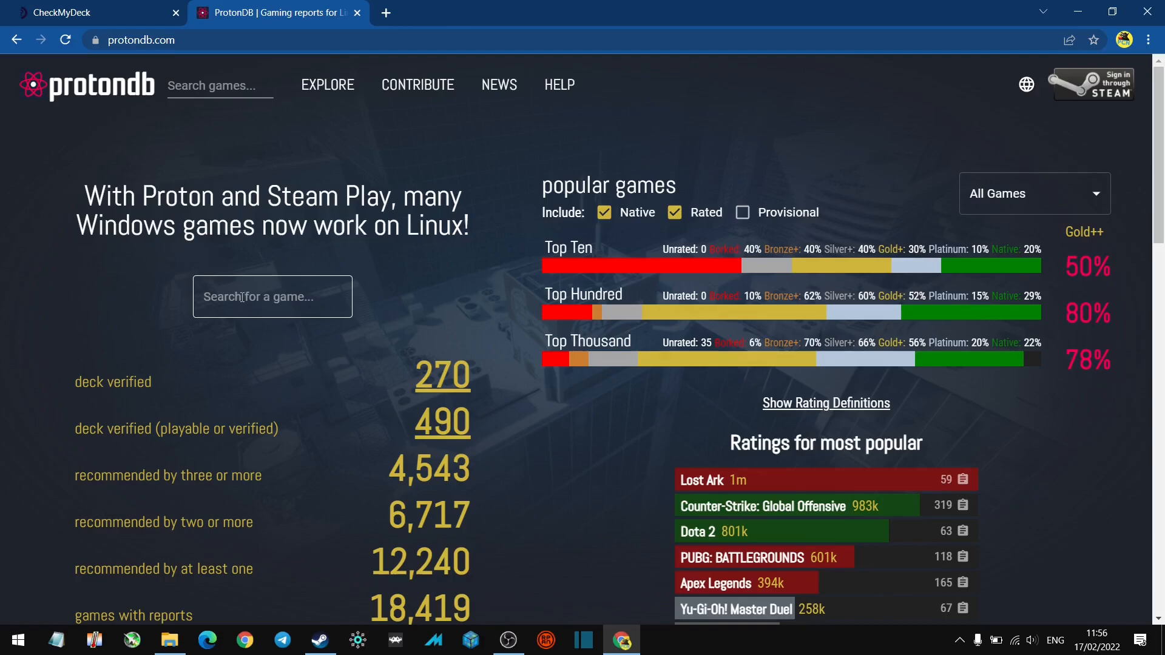
type("monster hun")
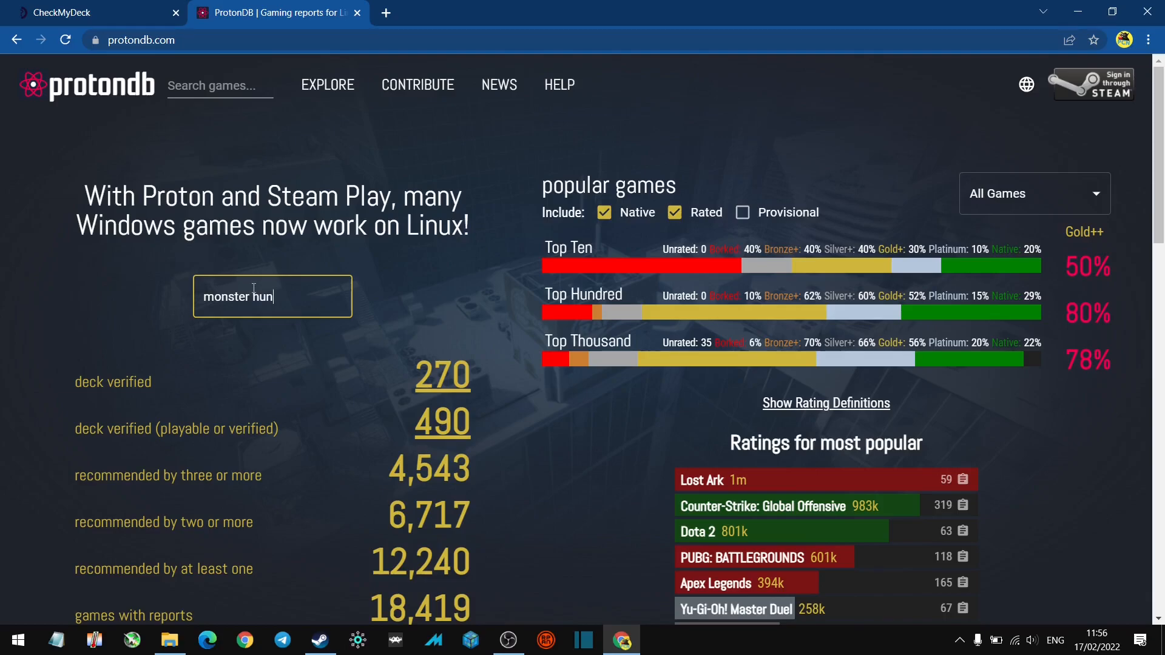
key("Enter")
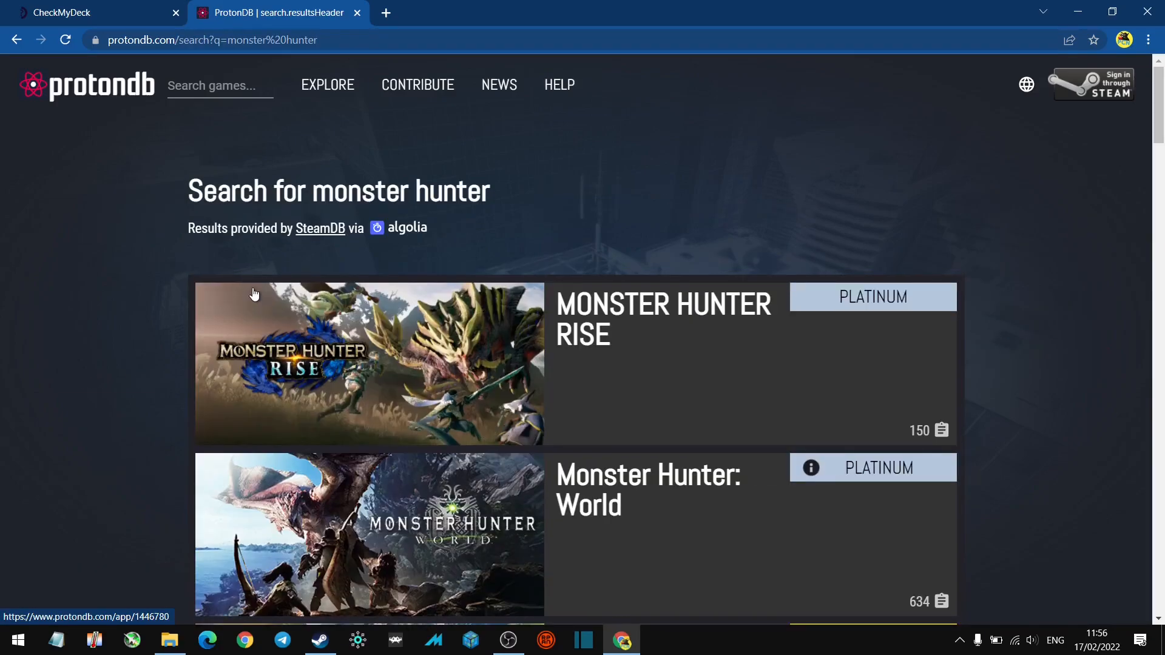
mouse_move(698, 348)
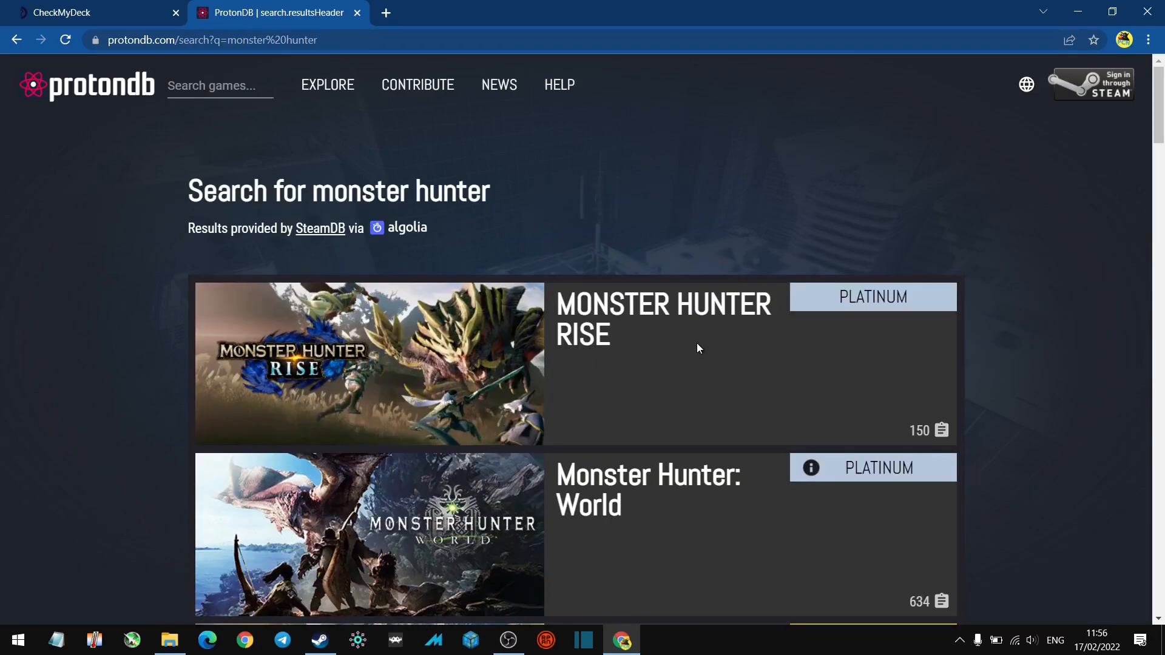
mouse_move(947, 411)
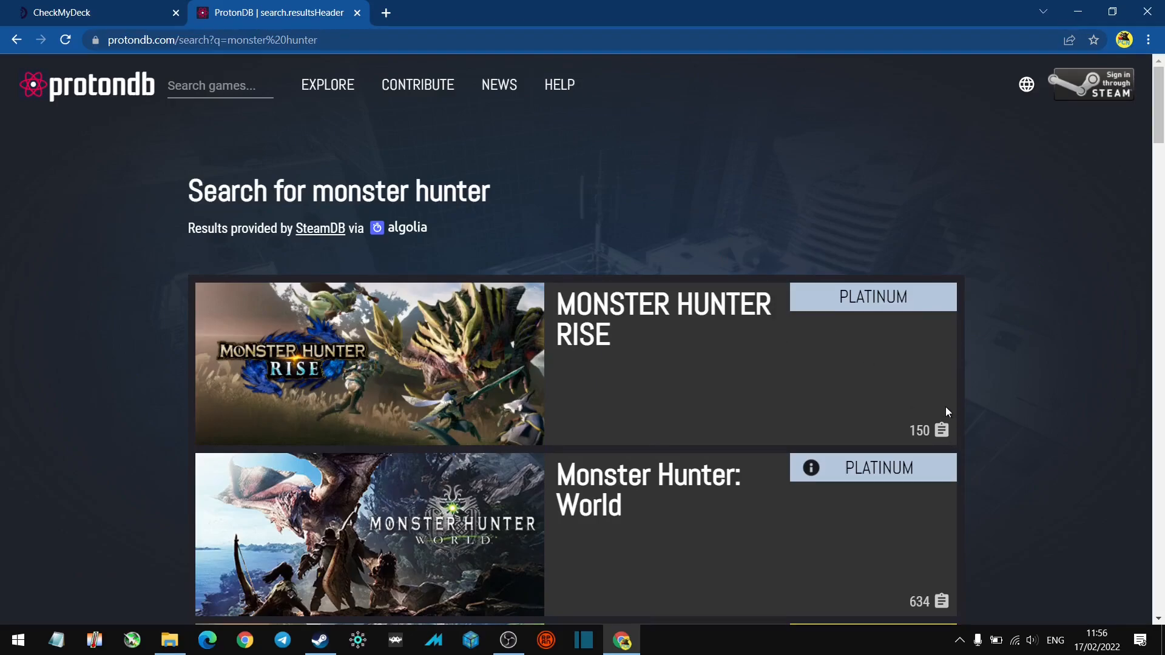
scroll("down", 3)
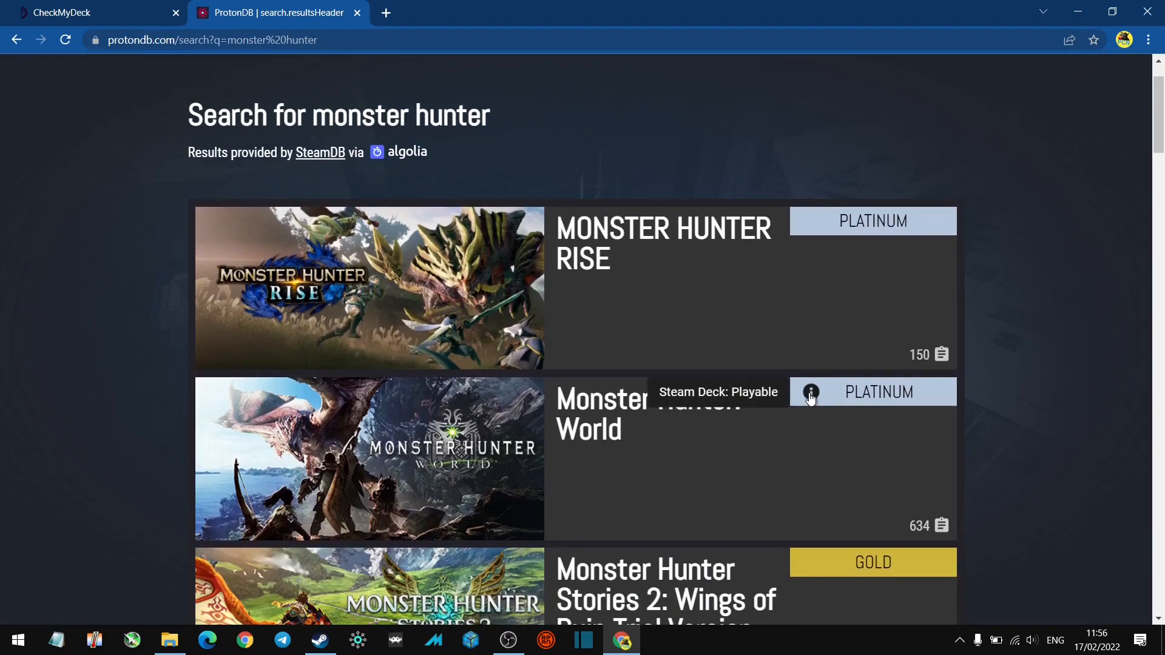
mouse_move(854, 250)
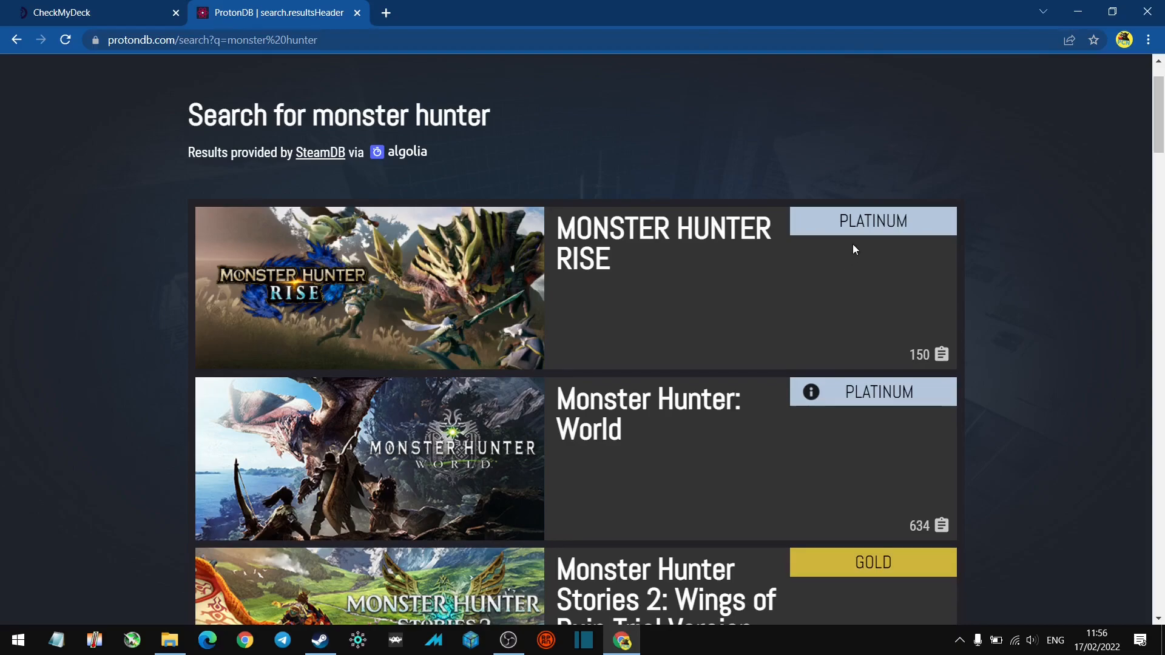
mouse_move(855, 240)
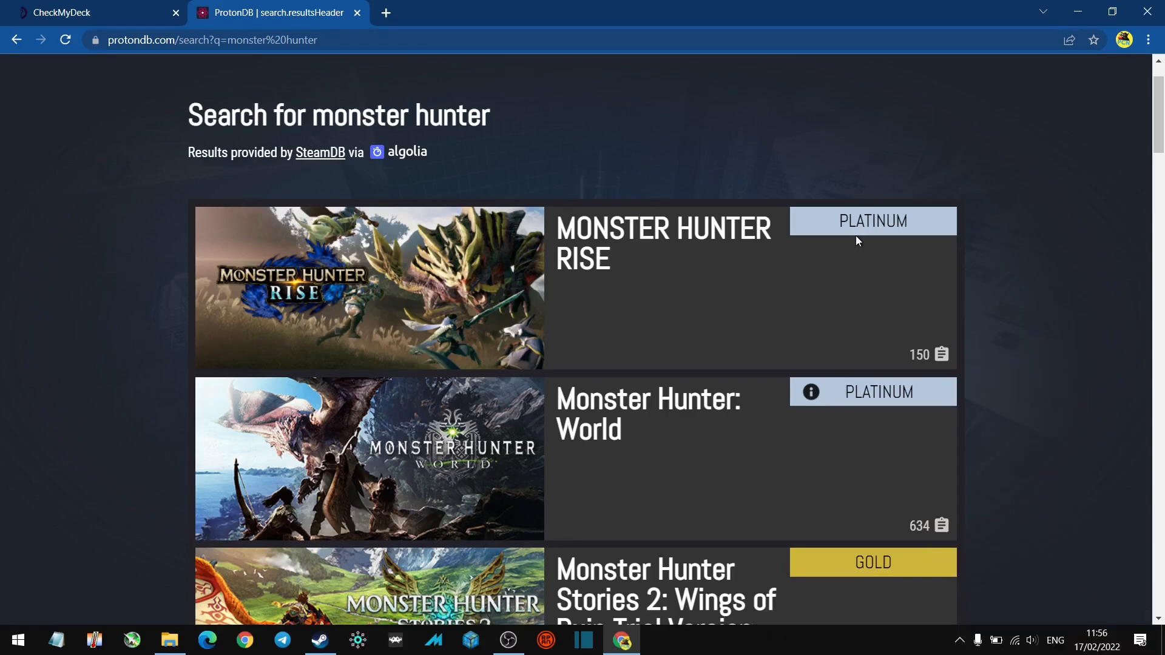
mouse_move(863, 235)
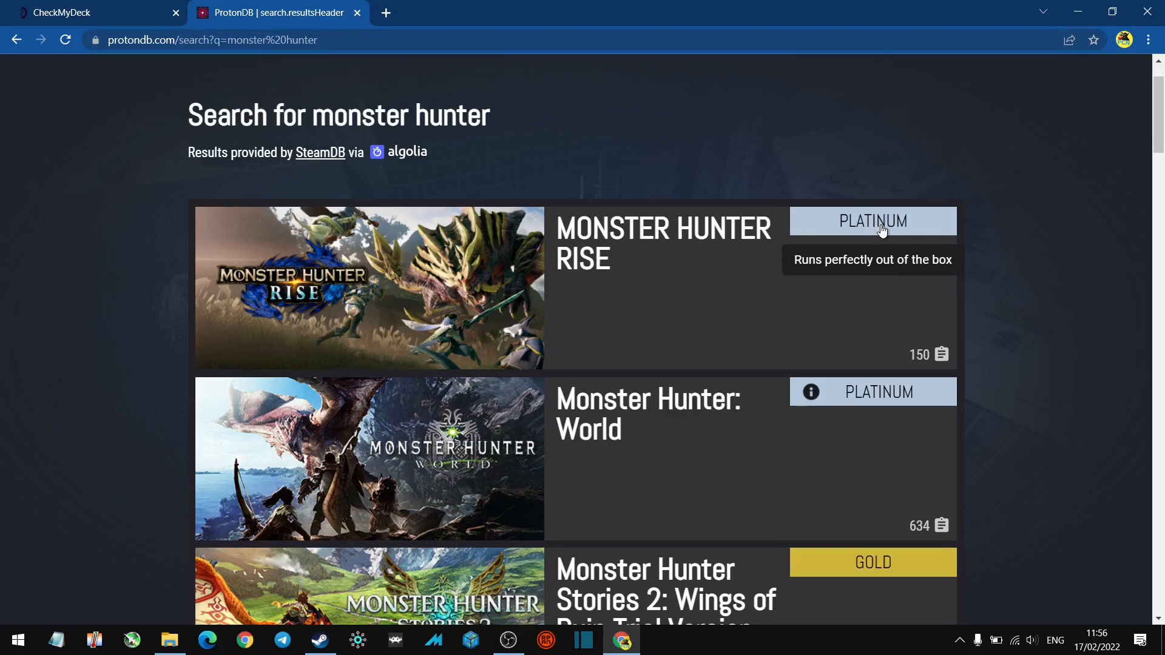
mouse_move(898, 243)
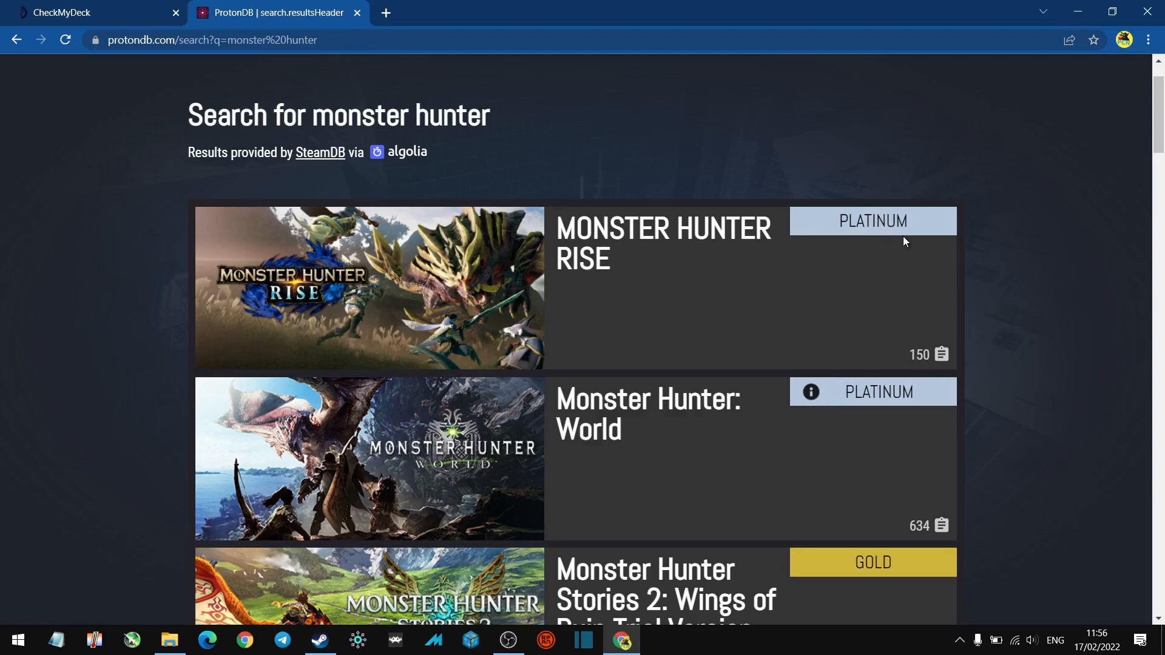
mouse_move(930, 245)
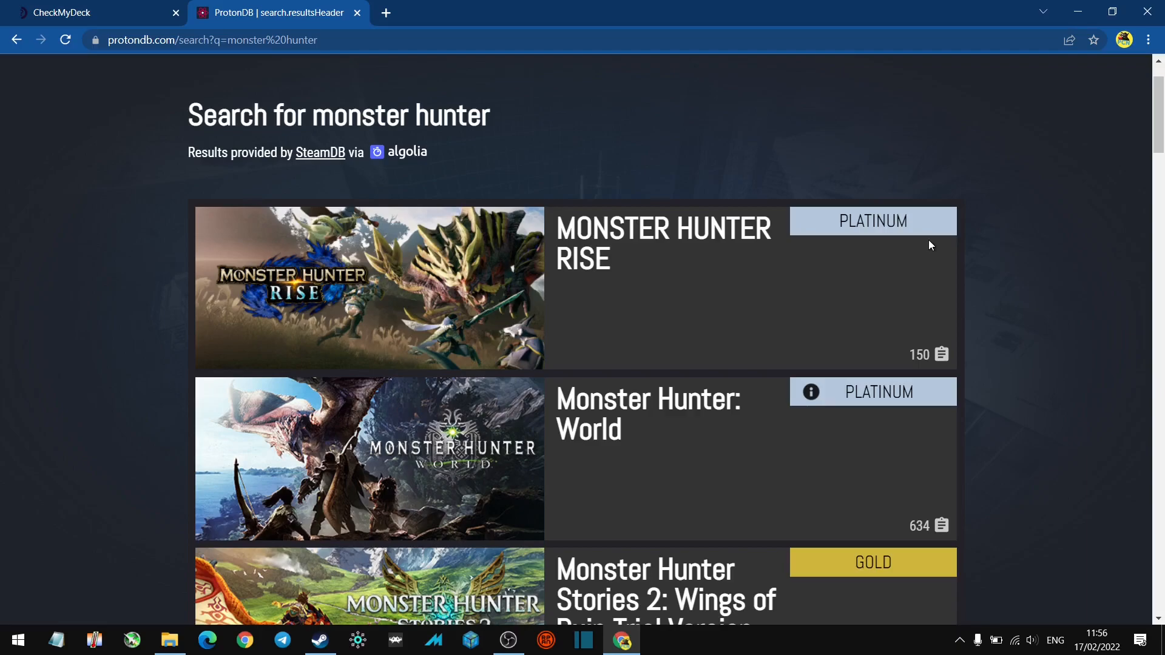
mouse_move(942, 235)
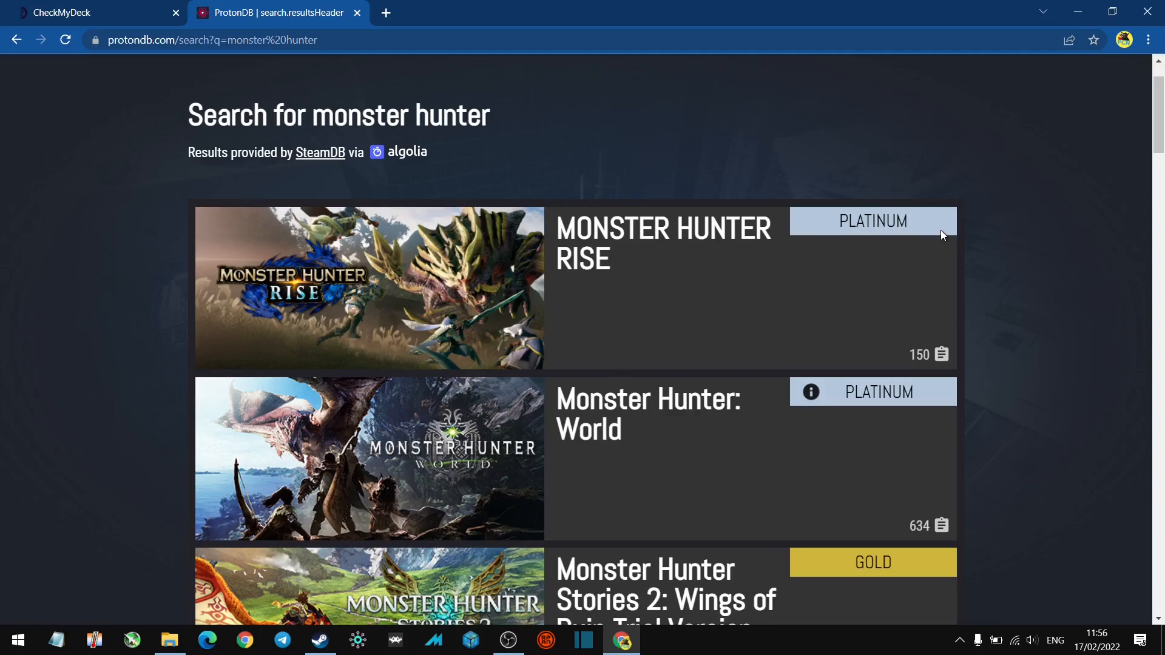
scroll("down", 3)
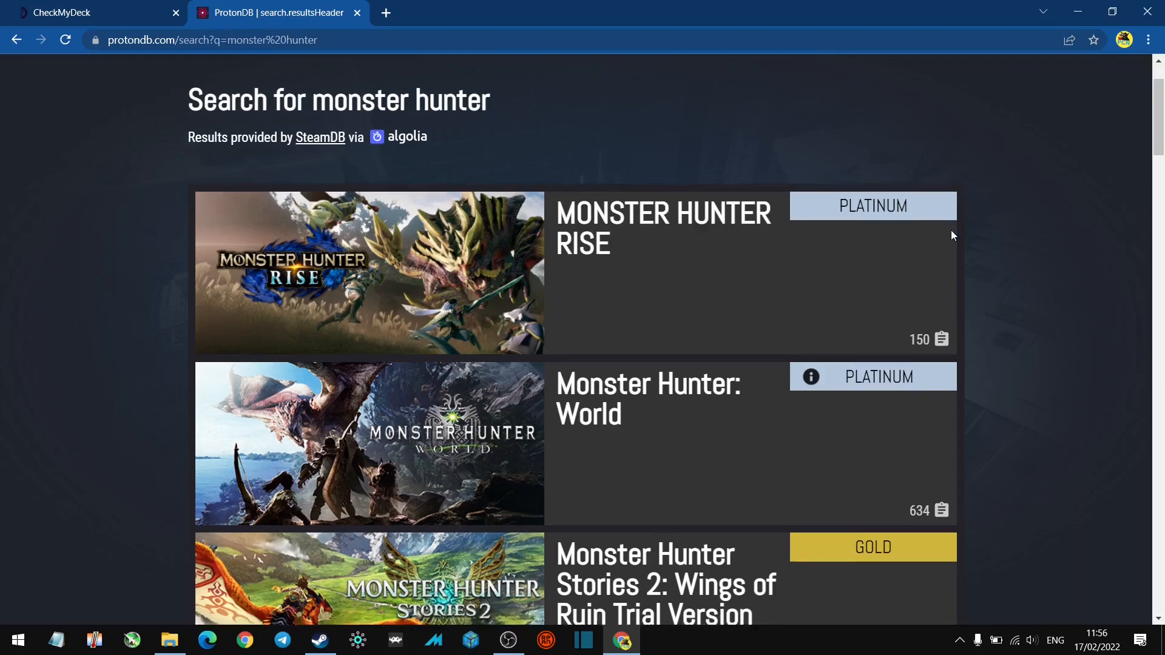
scroll("down", 3)
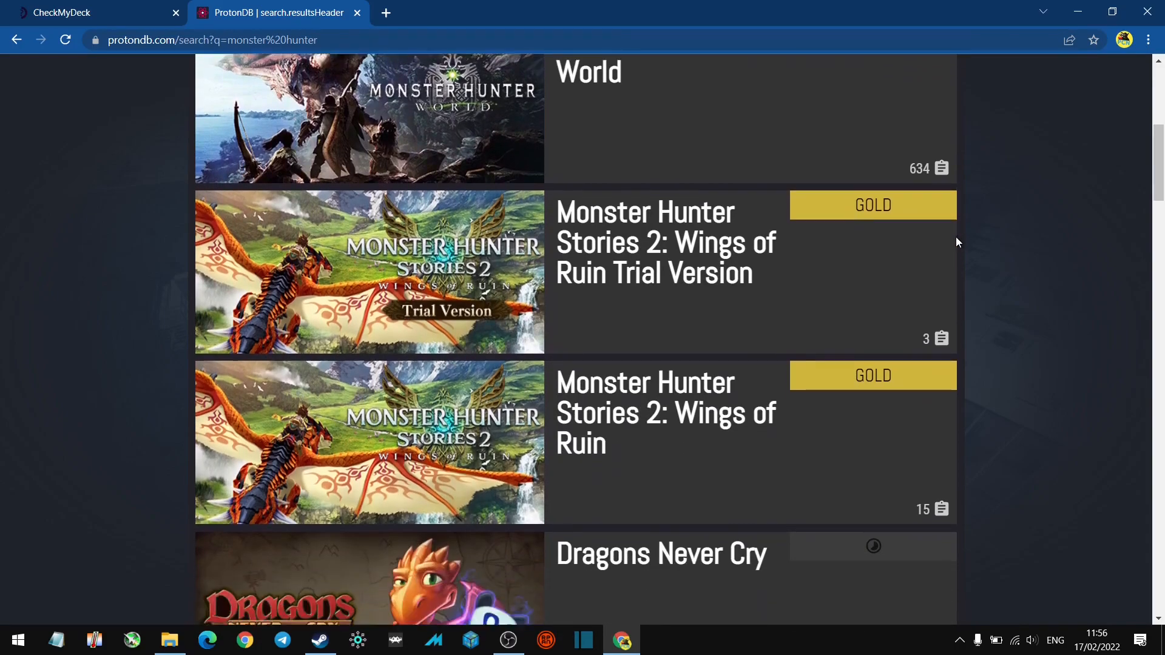
scroll("down", 3)
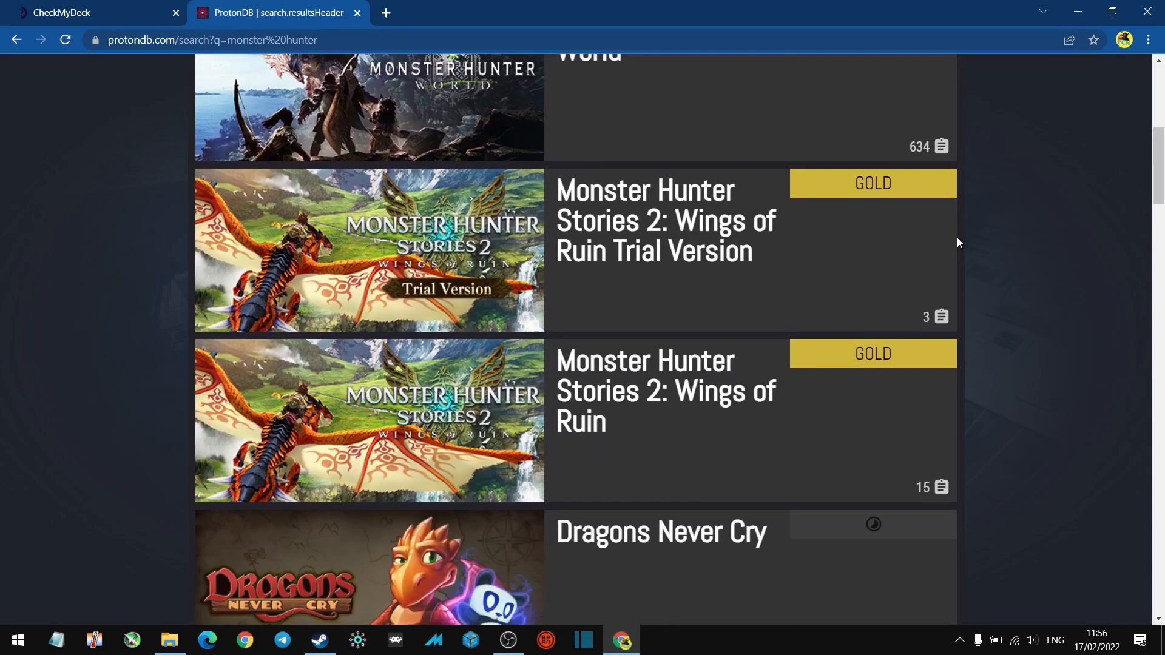
mouse_move(965, 250)
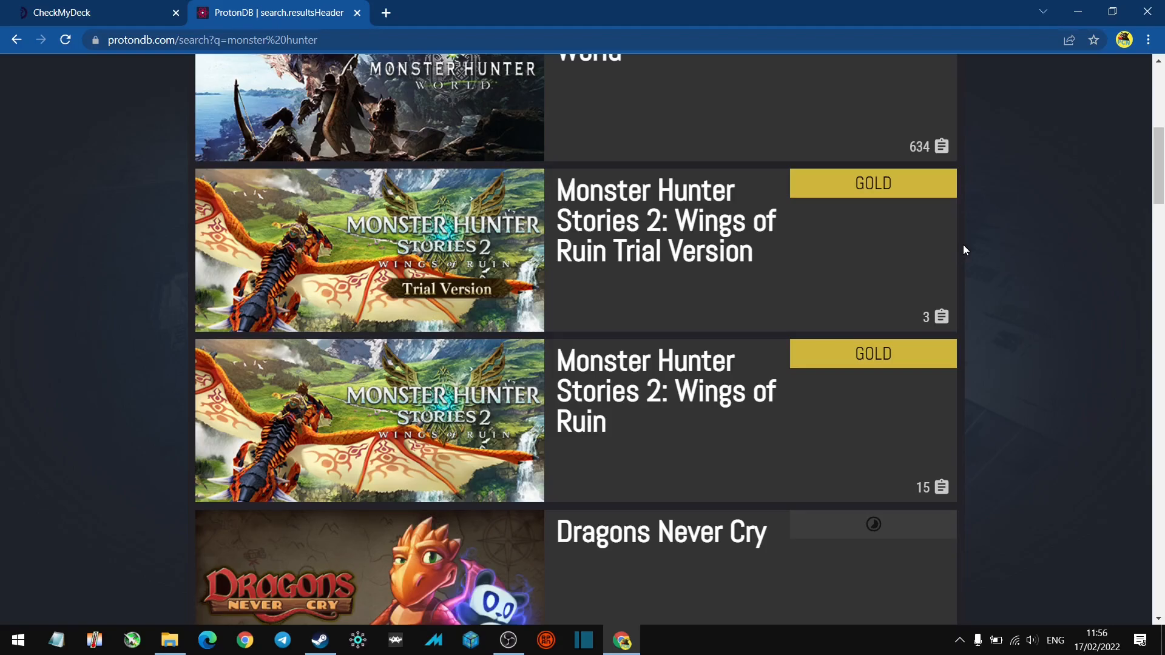
scroll("down", 3)
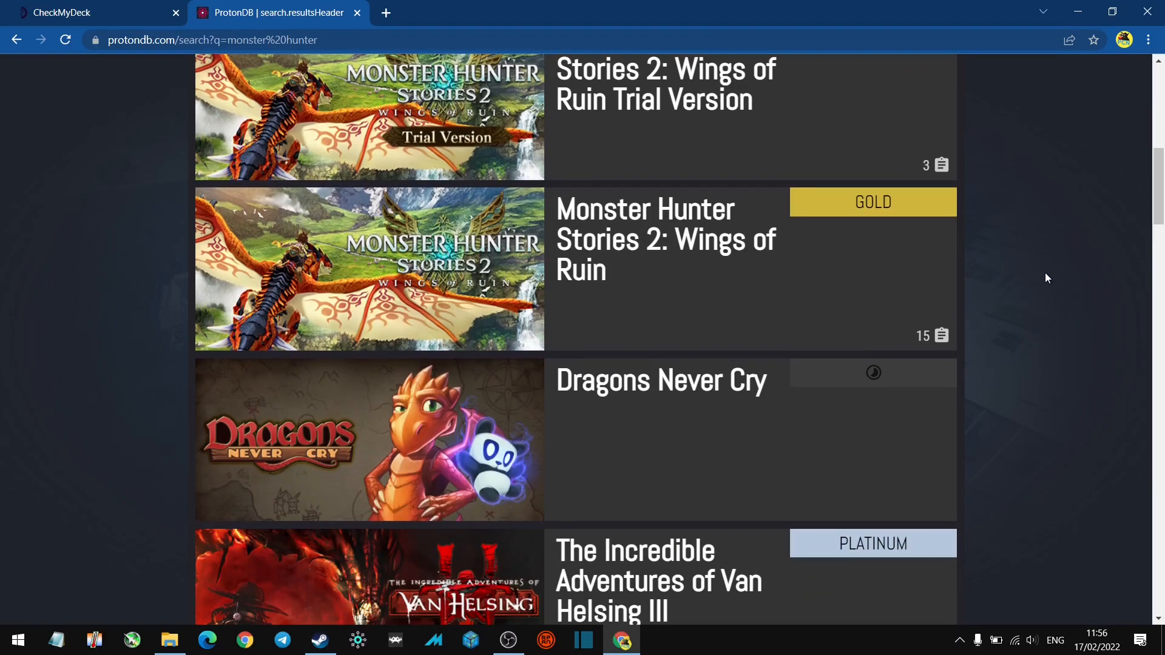
scroll("down", 3)
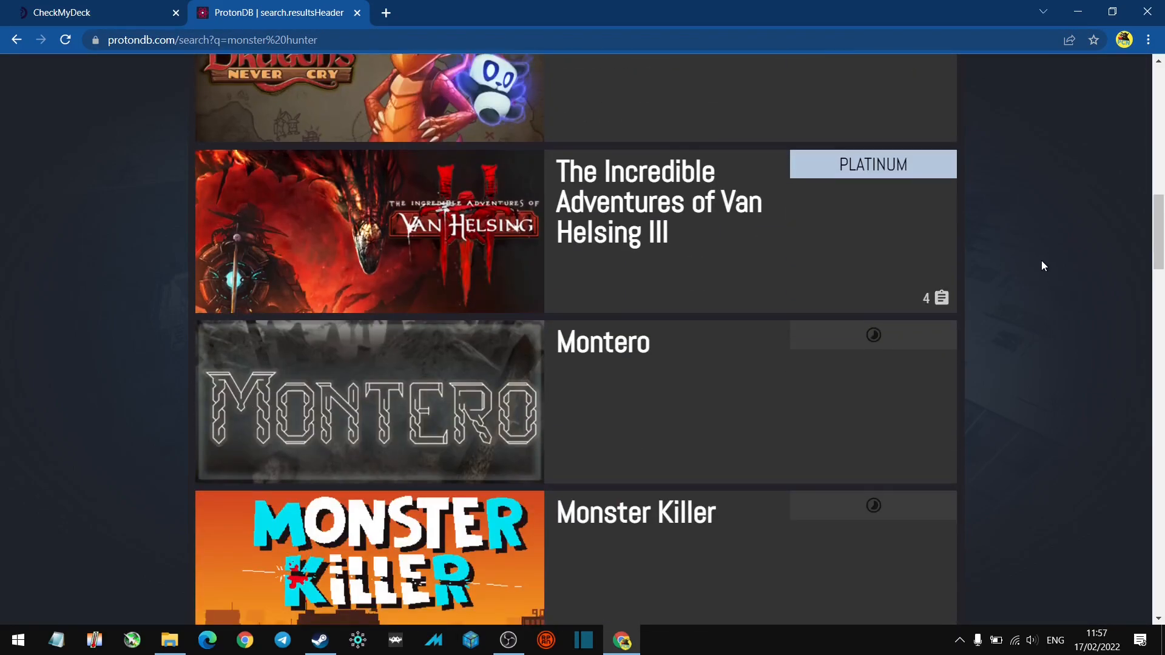
scroll("up", 3)
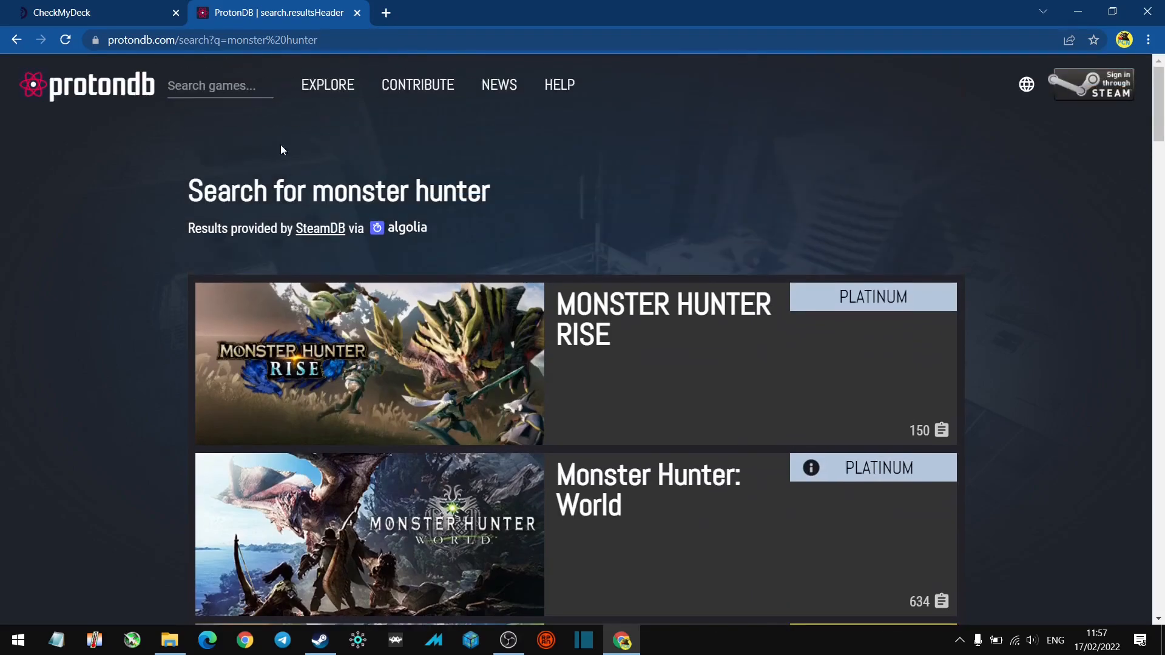
mouse_move(708, 304)
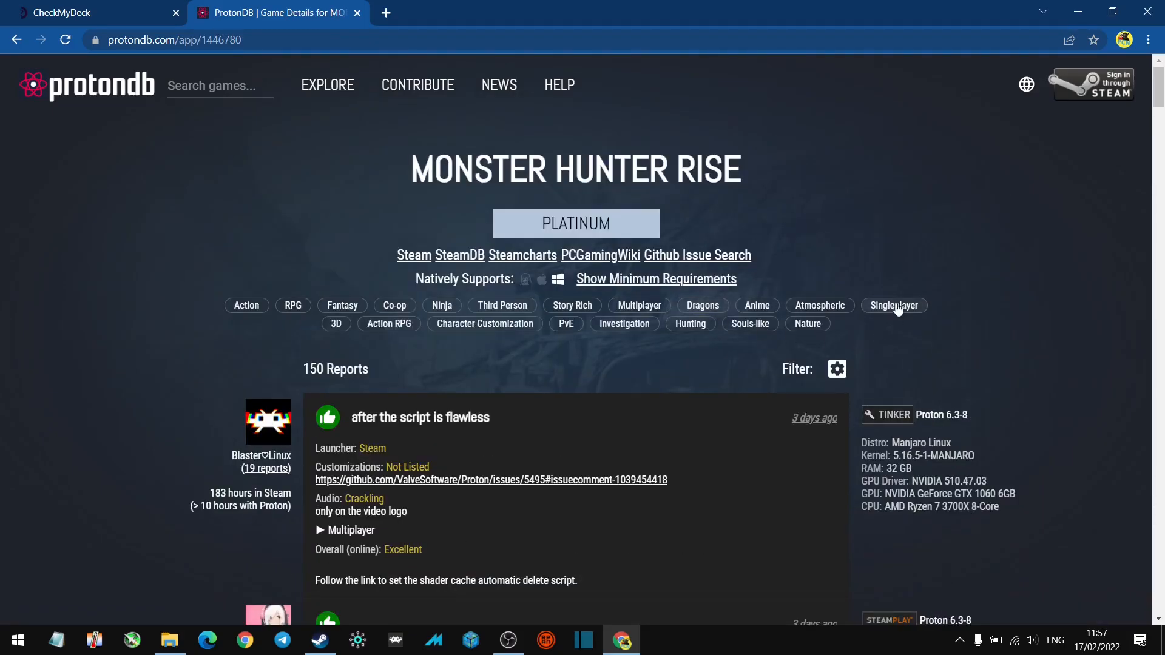
mouse_move(765, 445)
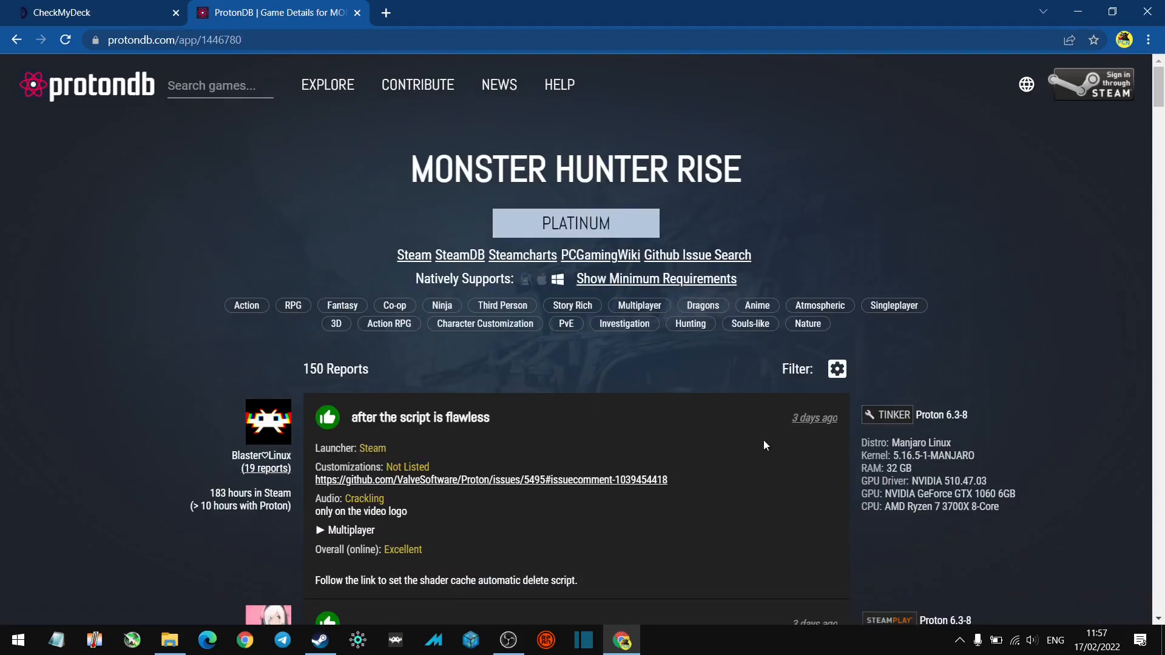
- Scroll through Monster Hunter Rise's Platinum-rated reports, then return to the ProtonDB homepage
scroll("down", 3)
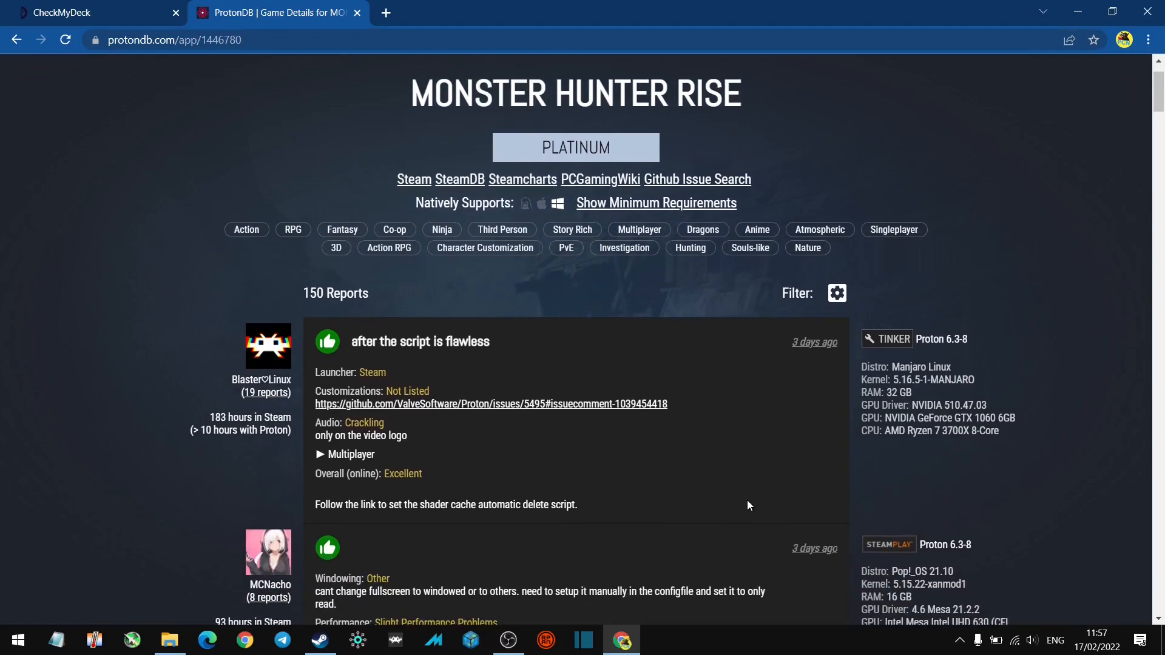
scroll("down", 3)
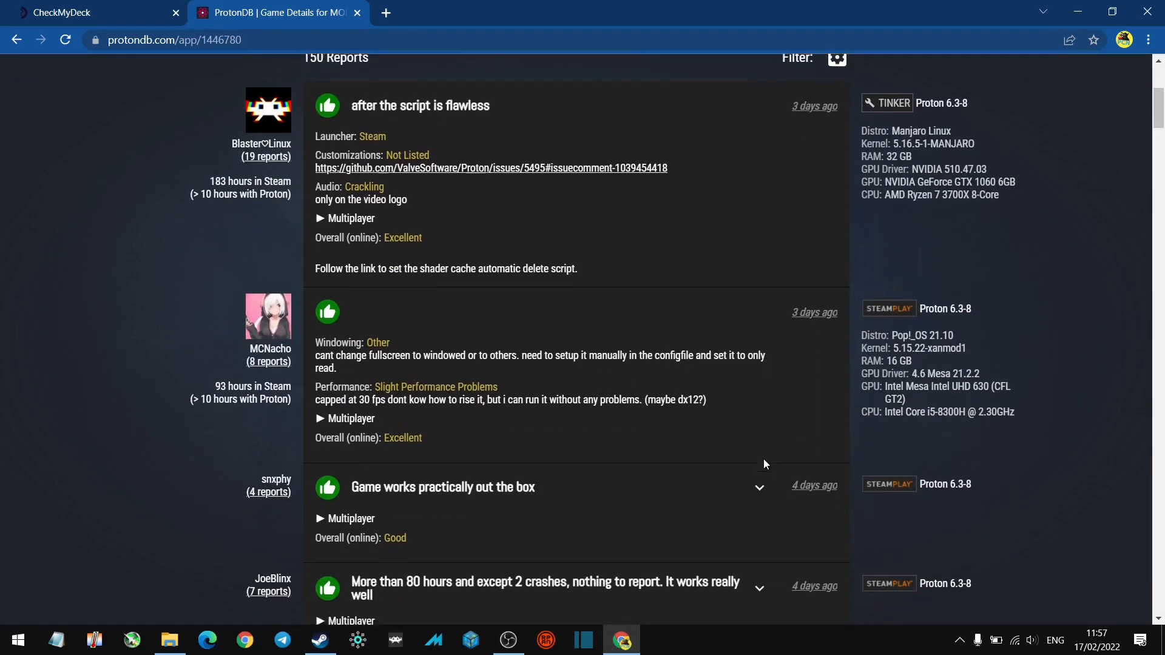
scroll("down", 3)
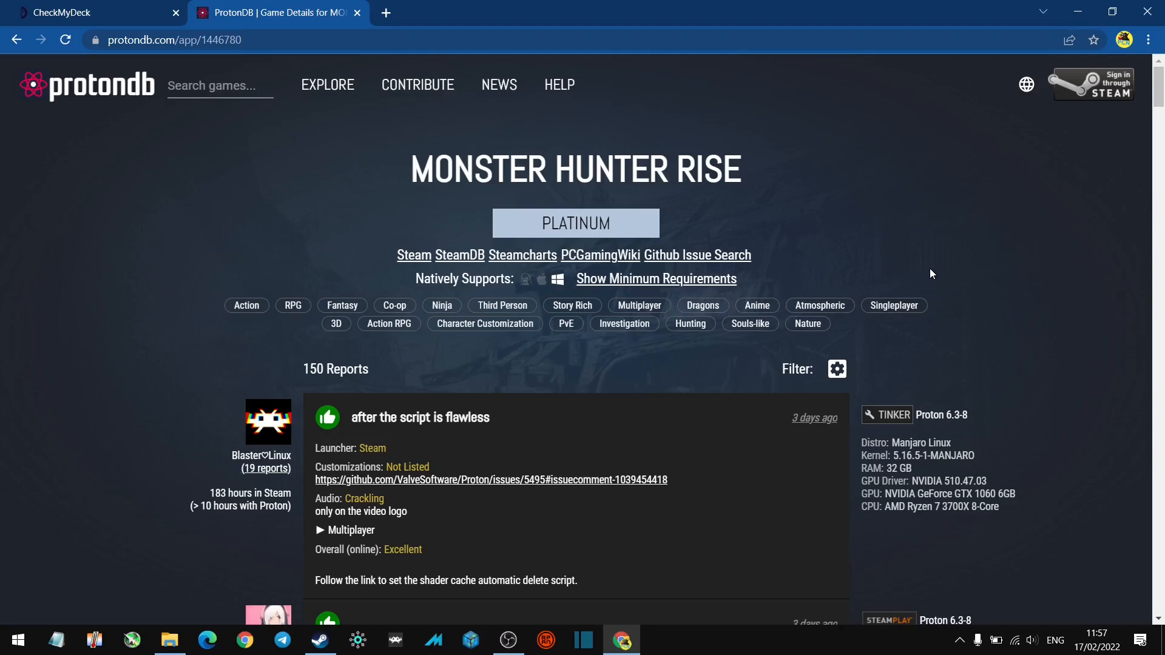
mouse_move(792, 185)
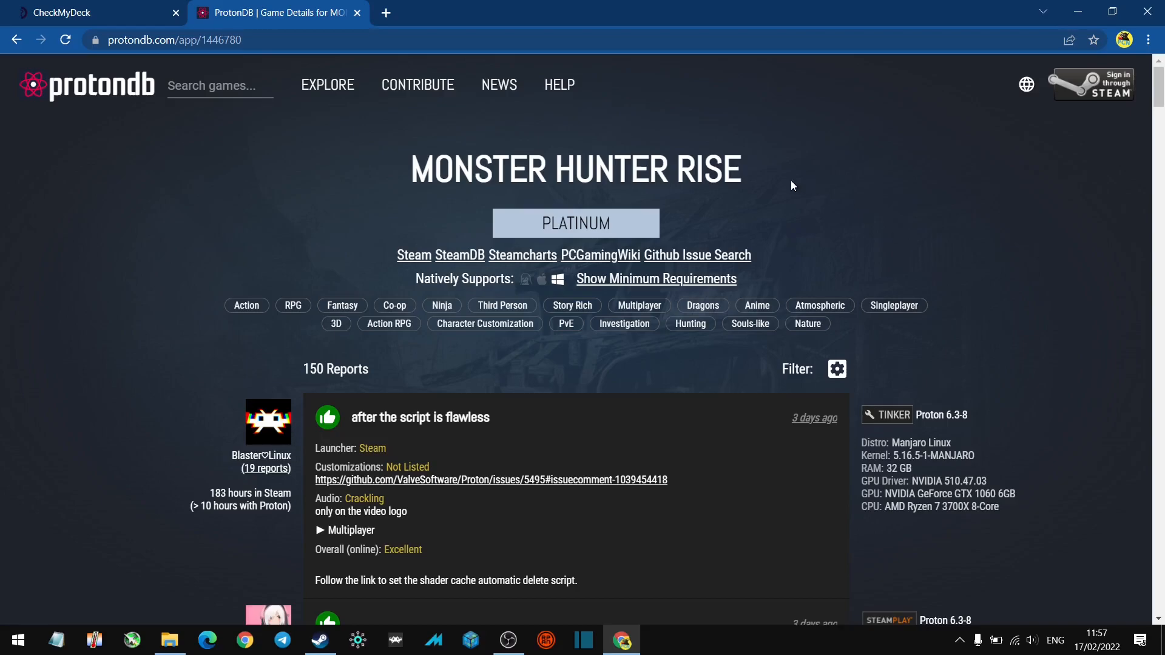
left_click(87, 90)
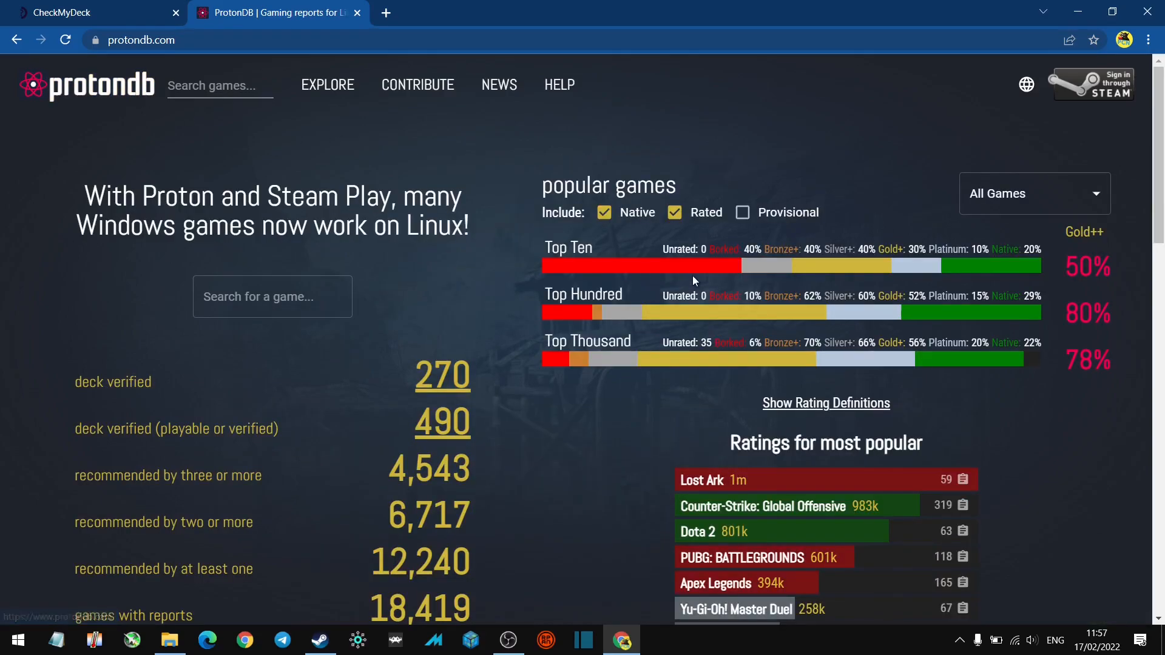